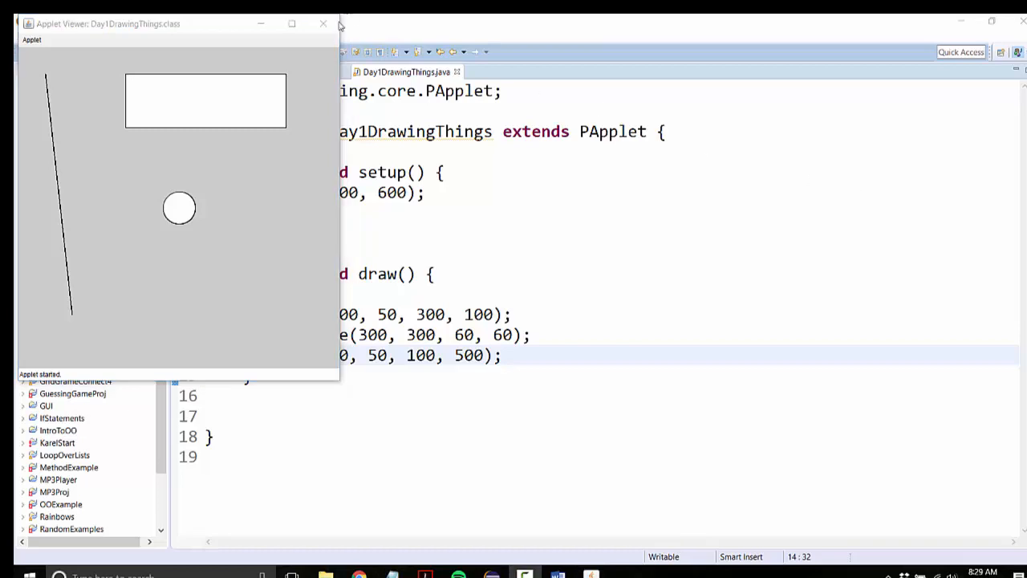
Close the Applet Viewer so the Day1DrawingThings.java editor fills the window.
{"action": "left_click", "coordinate": [324, 24]}
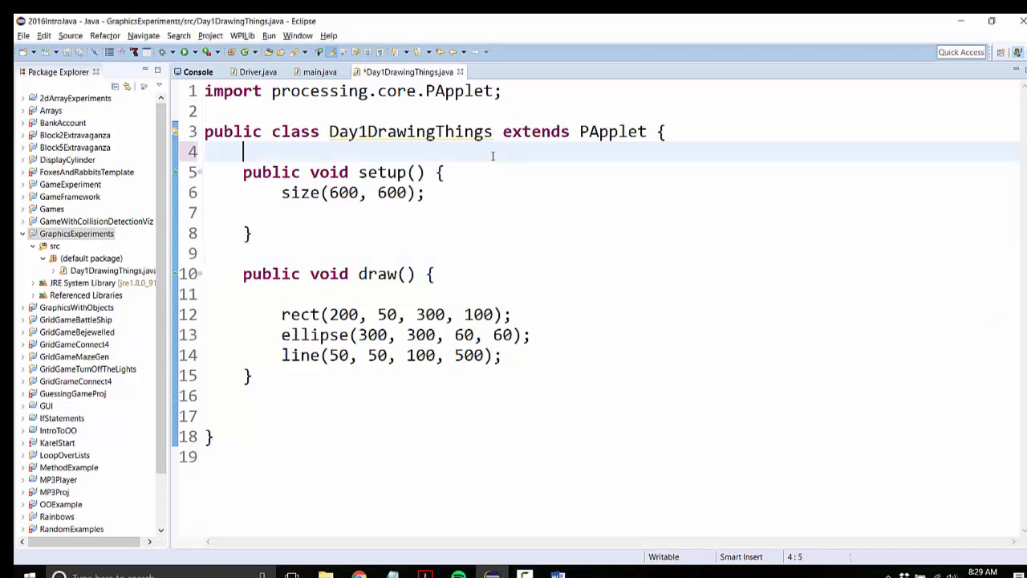
Declare int myColor = color(); above setup().
{"action": "type", "text": "int myCo"}
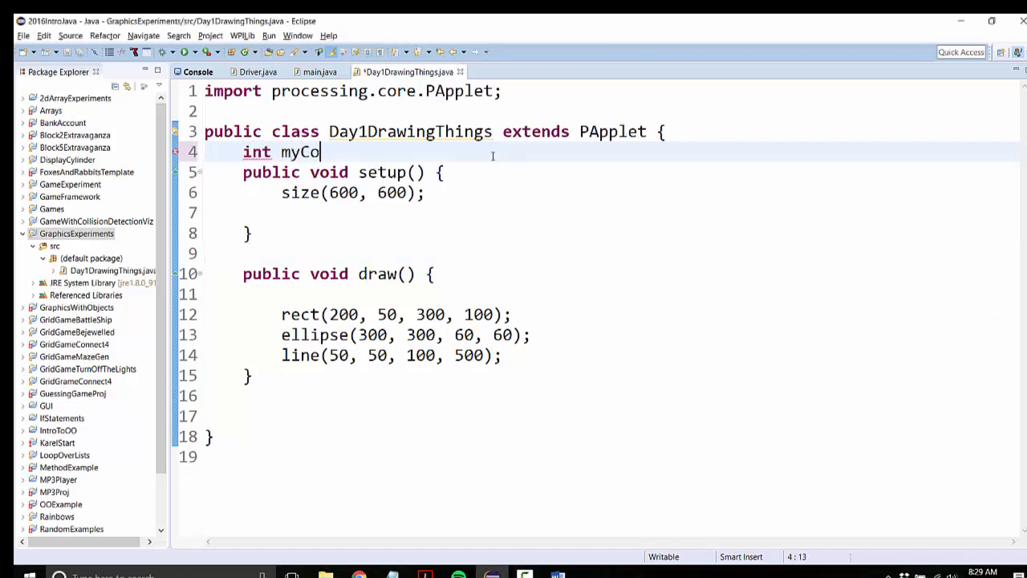
{"action": "type", "text": "lor"}
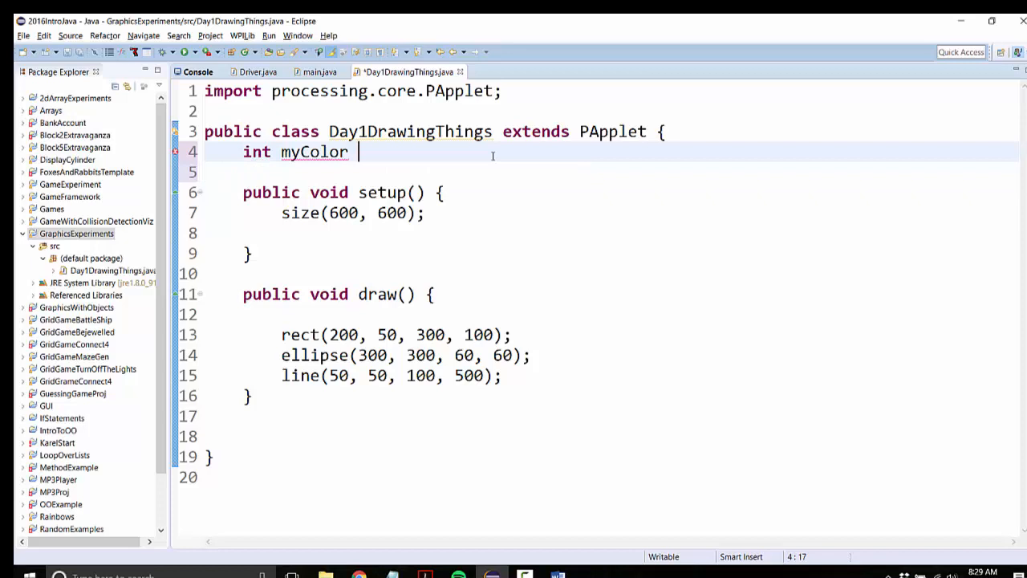
{"action": "type", "text": "="}
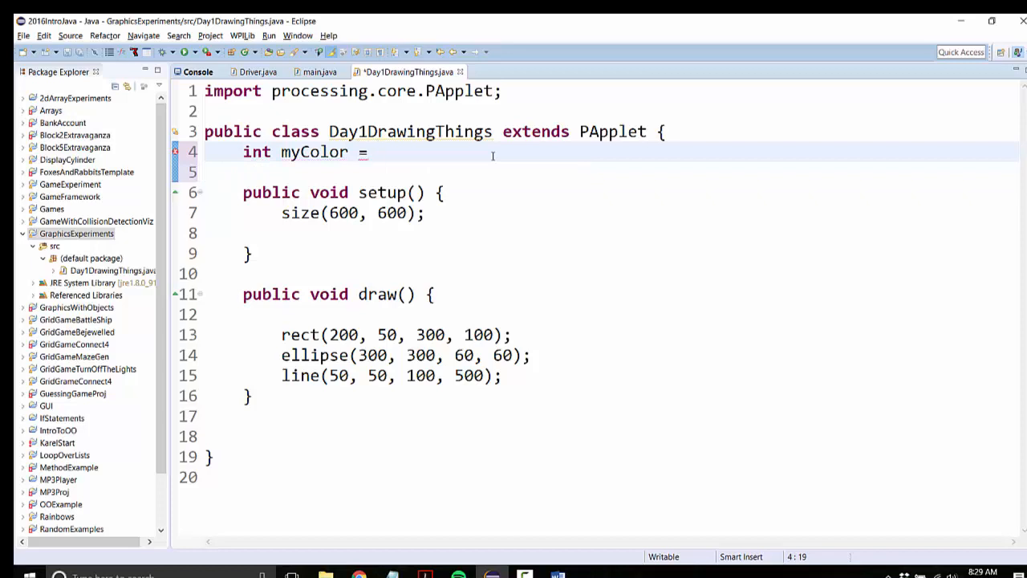
{"action": "type", "text": "co"}
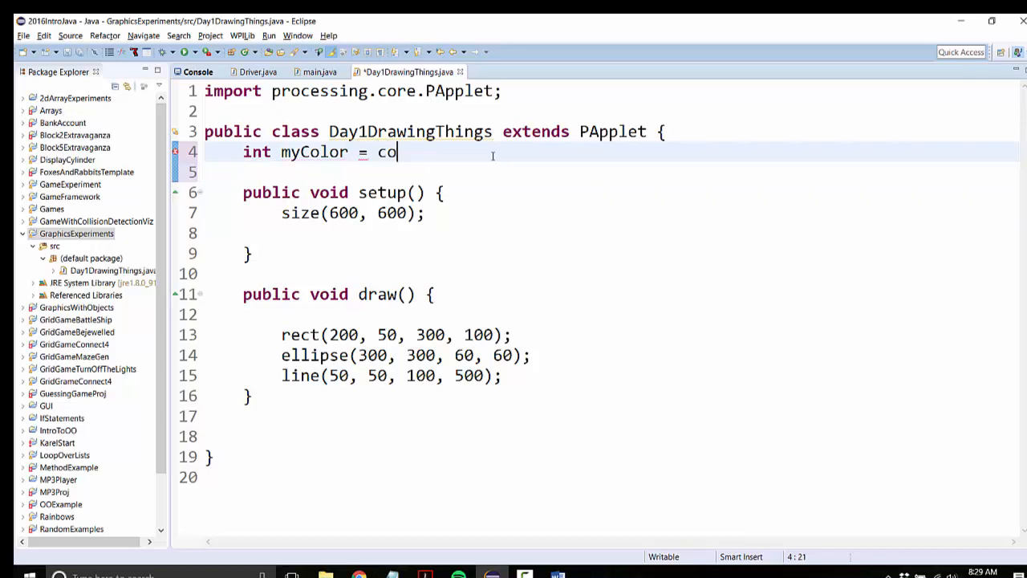
{"action": "type", "text": "lor();"}
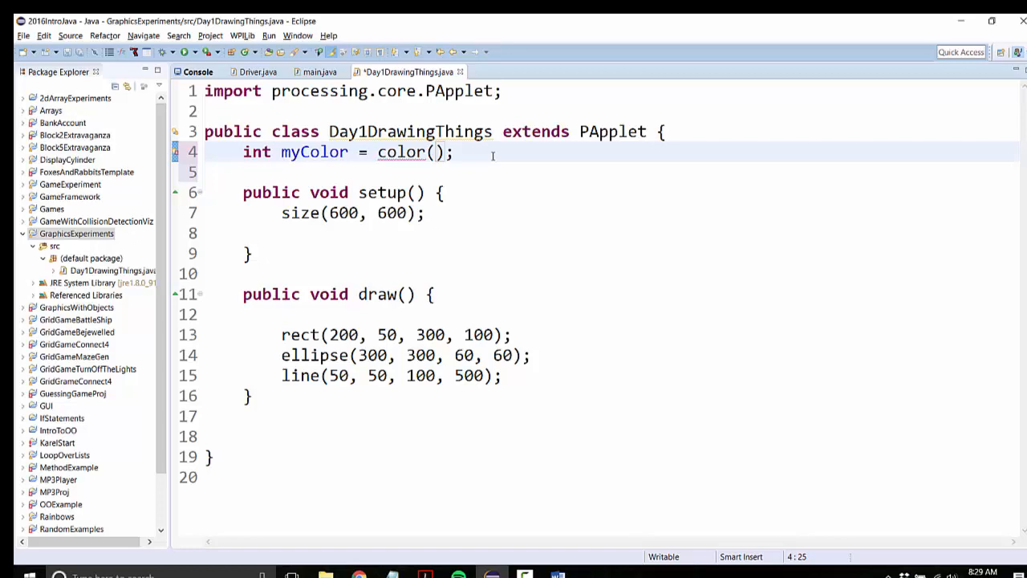
Try arguments 0, 255 and (0, 0, 0), settling on color(255, 255, 255).
{"action": "type", "text": "0"}
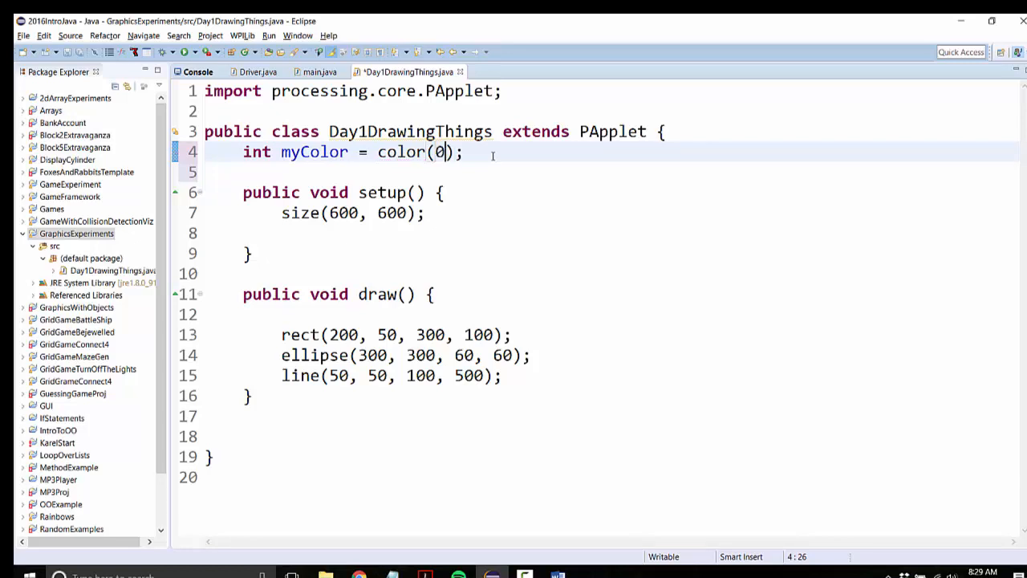
{"action": "key", "text": "BackSpace"}
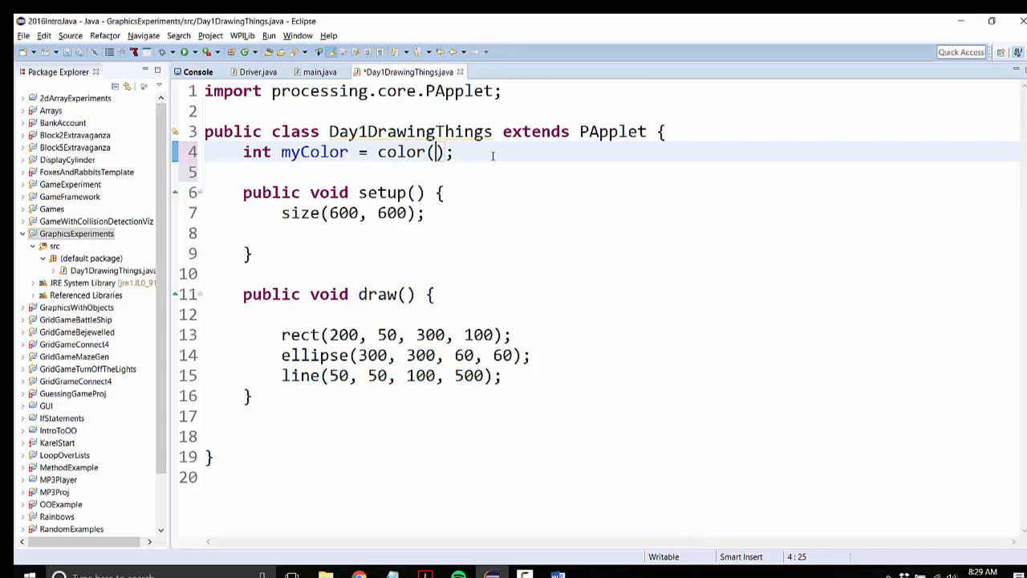
{"action": "type", "text": "255"}
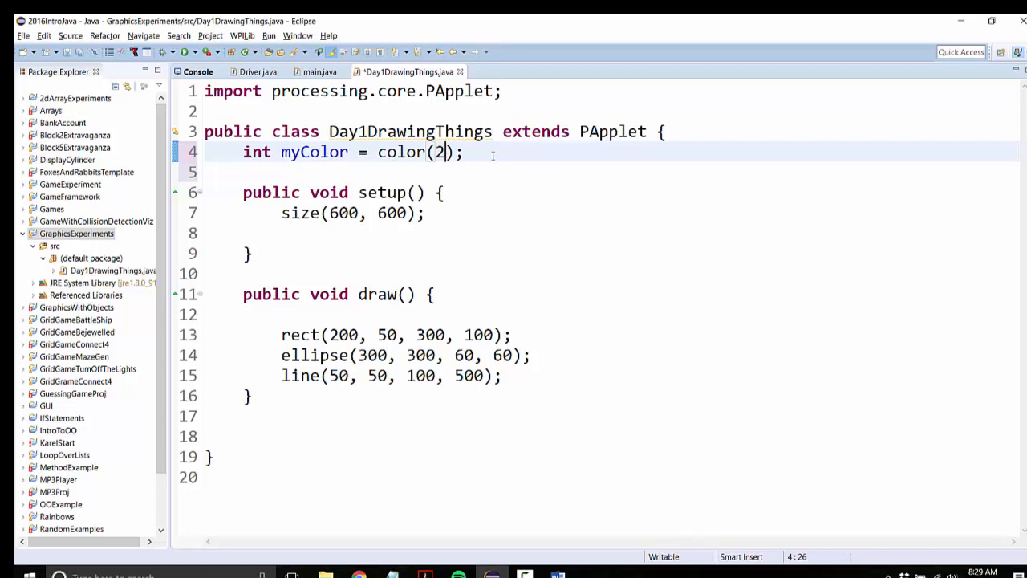
{"action": "type", "text": "0, 0, 0"}
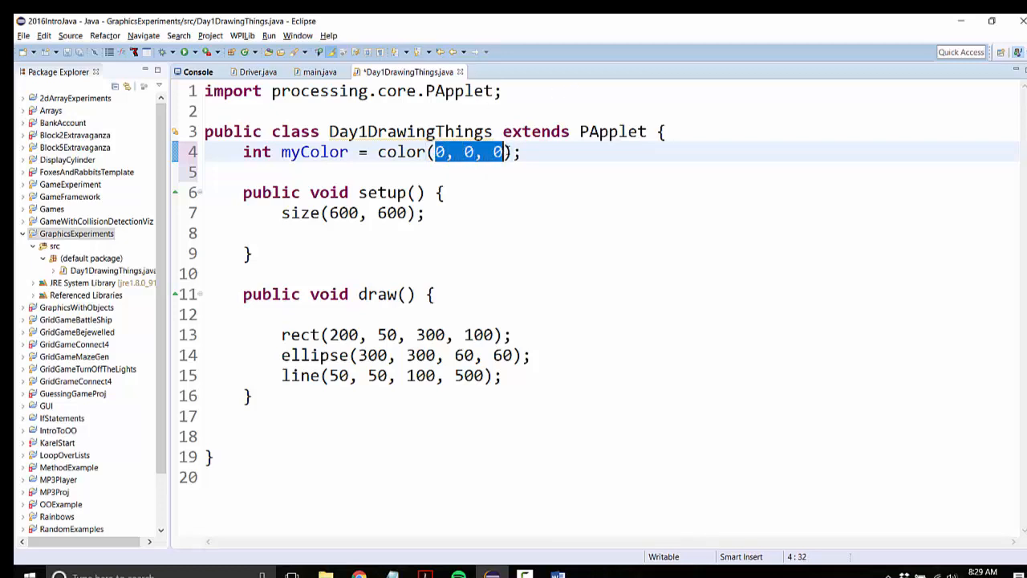
{"action": "type", "text": "255, 255, 255"}
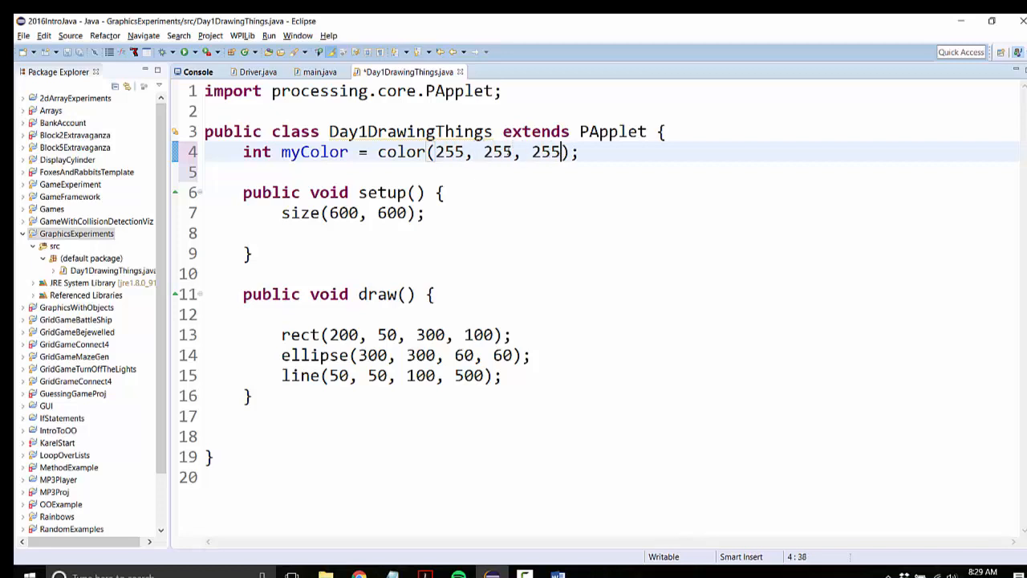
{"action": "left_click_drag", "start_coordinate": [434, 151], "coordinate": [561, 151]}
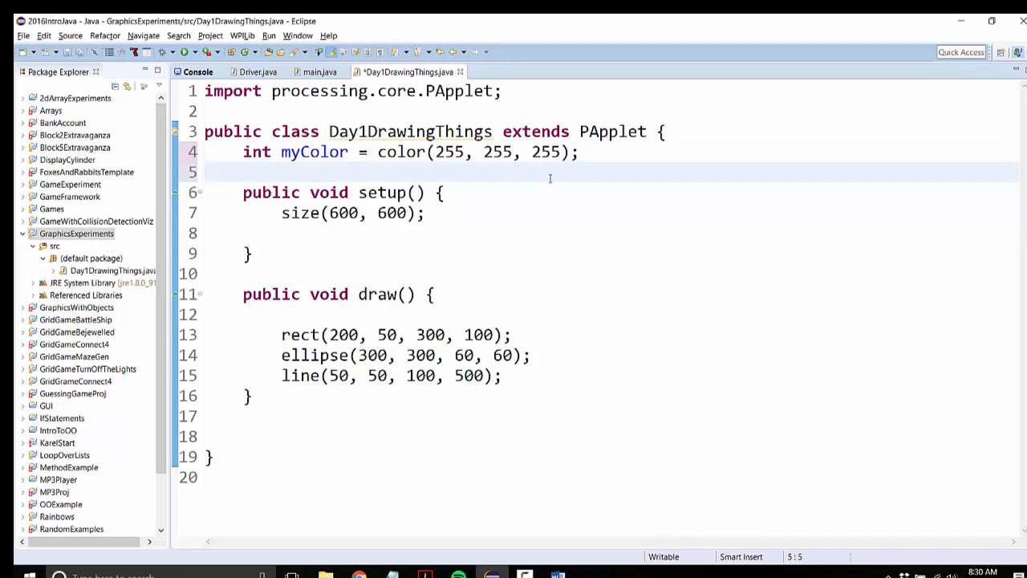
Add an int green field initialised with color(0, 255, 50) below myColor.
{"action": "left_click", "coordinate": [243, 171]}
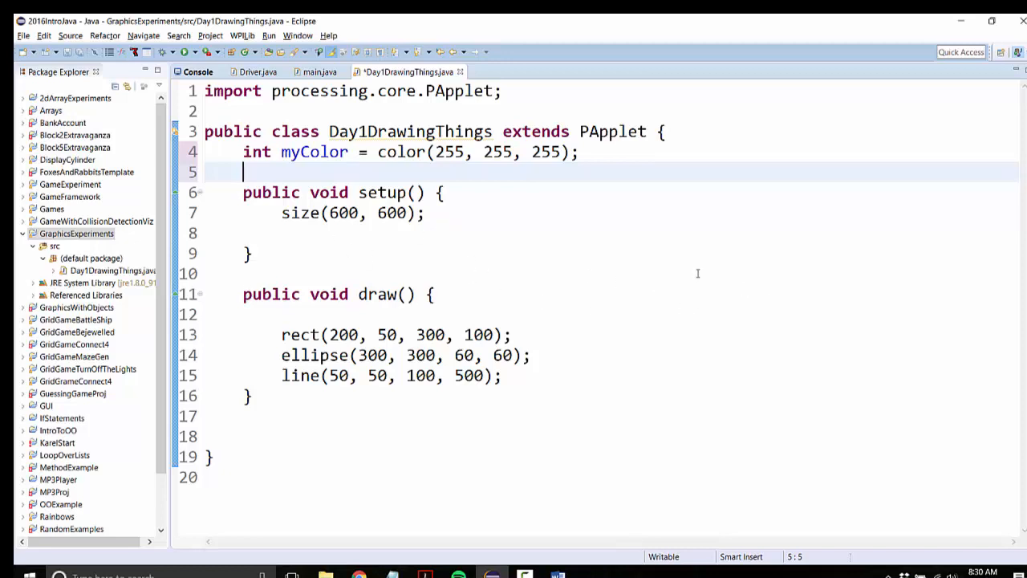
{"action": "mouse_move", "coordinate": [697, 273]}
{"action": "type", "text": "int red = color(255, 0, 0);"}
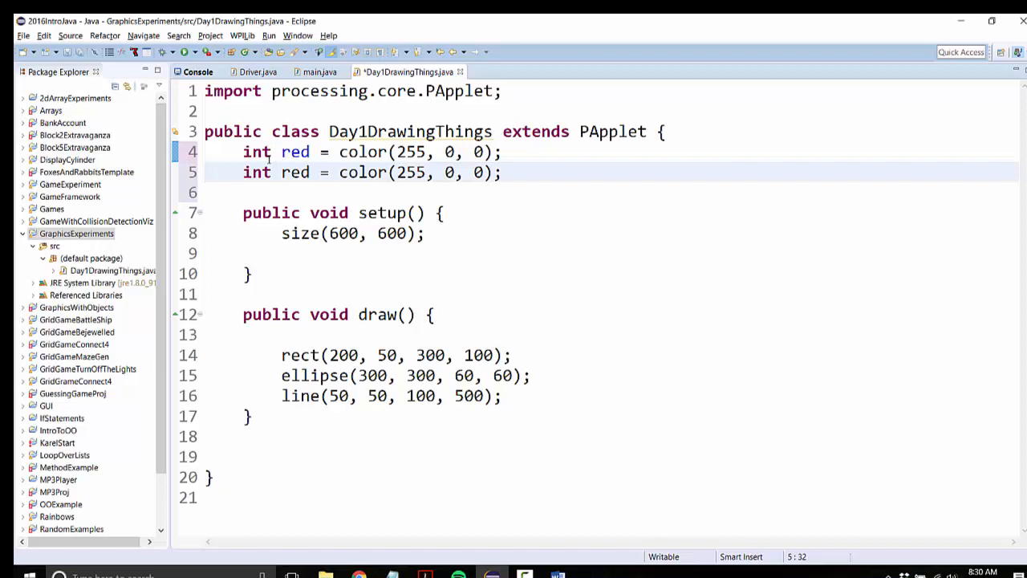
{"action": "type", "text": "green"}
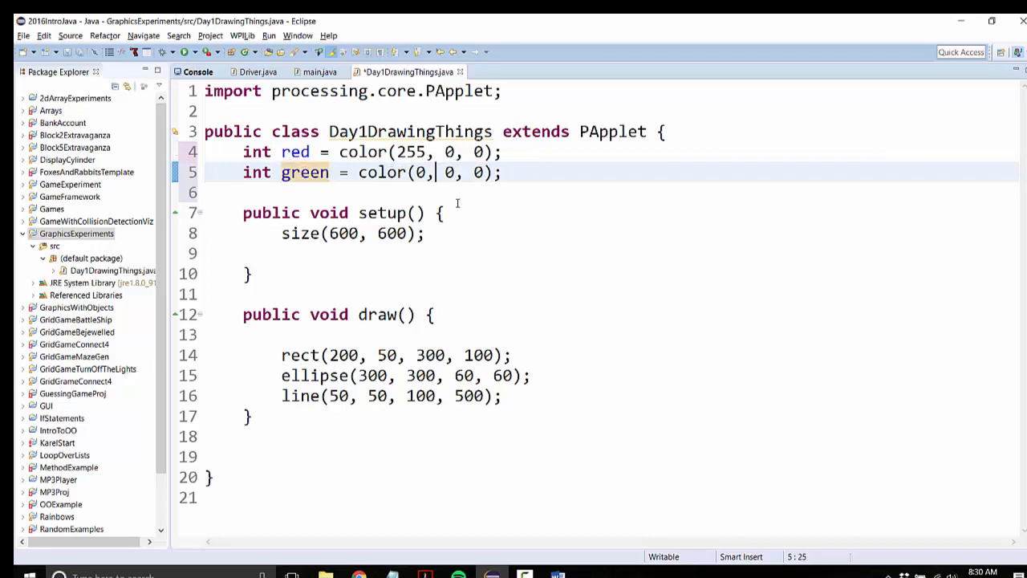
{"action": "type", "text": "255"}
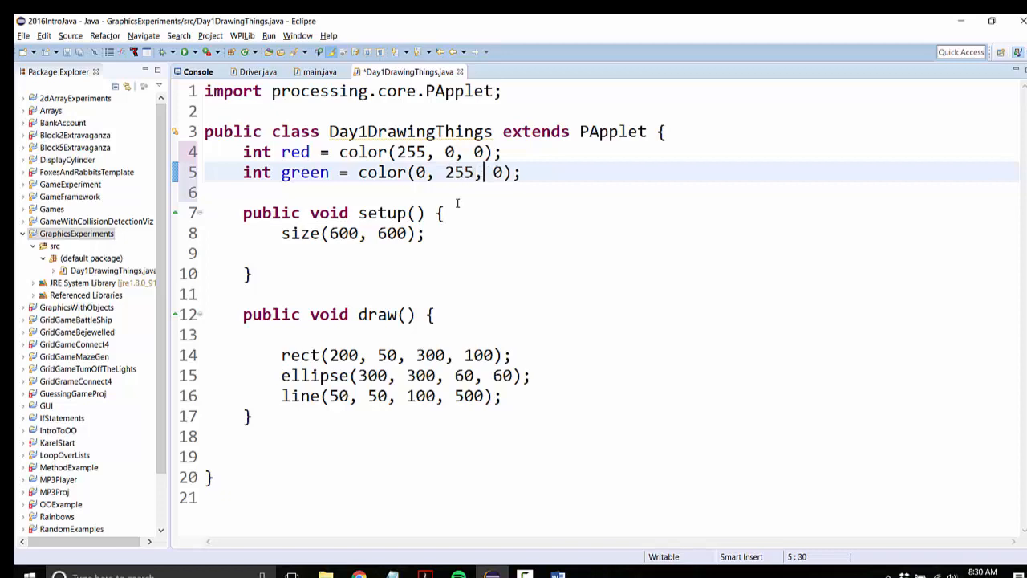
{"action": "type", "text": "5"}
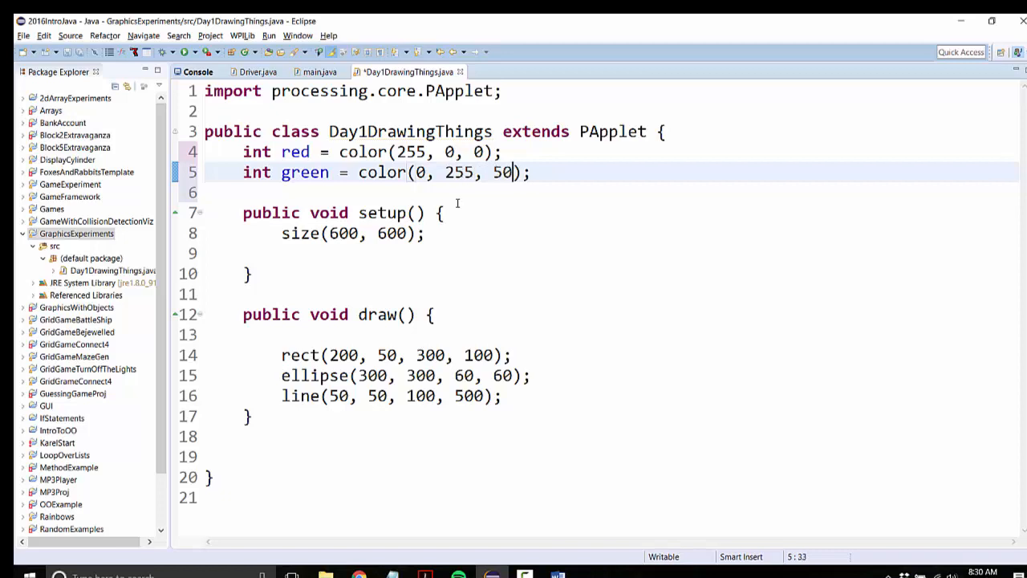
Duplicate the green line into an int blue field set to color(50, 80, 255).
{"action": "triple_click", "coordinate": [385, 172]}
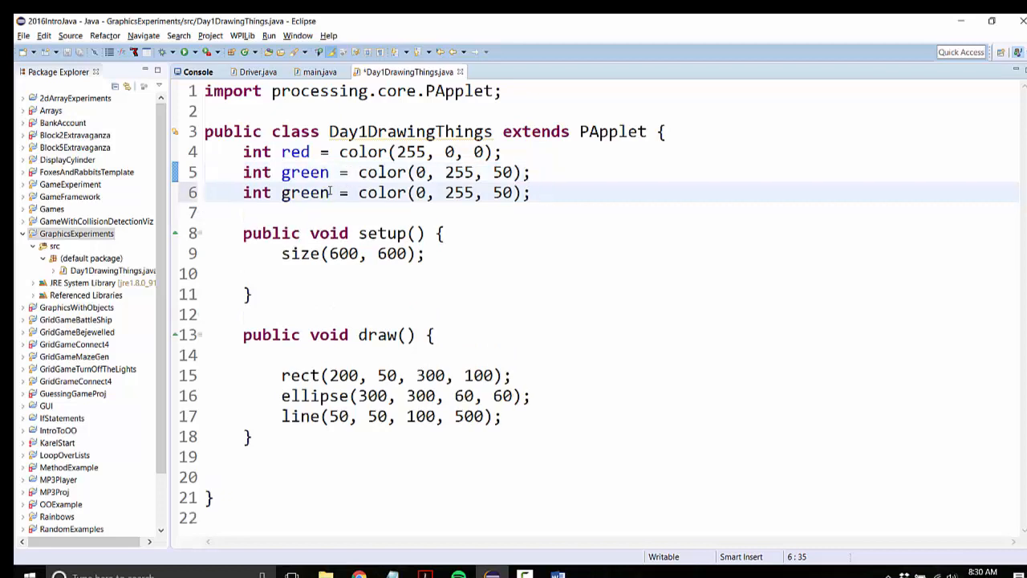
{"action": "type", "text": "vl"}
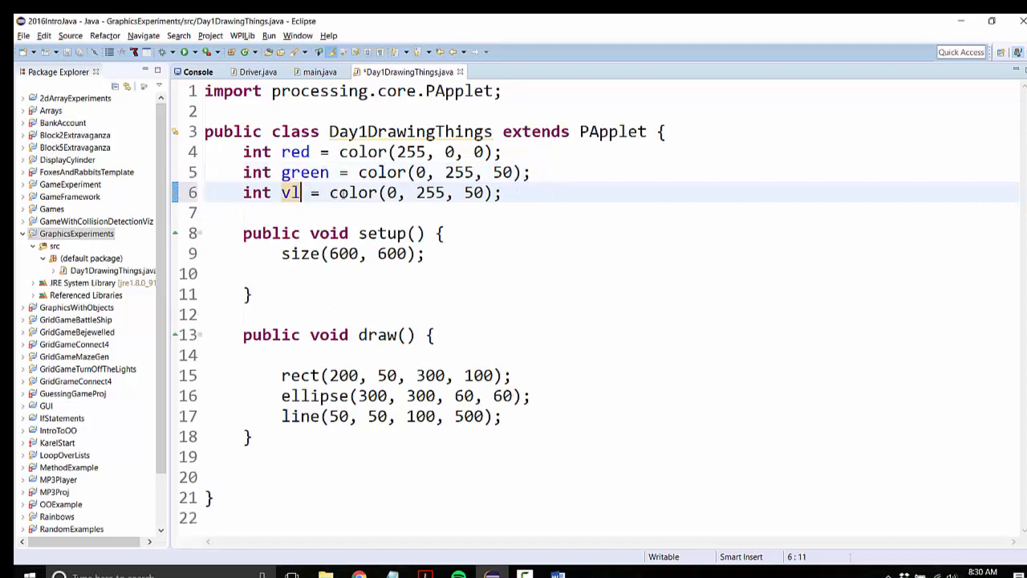
{"action": "type", "text": "blue"}
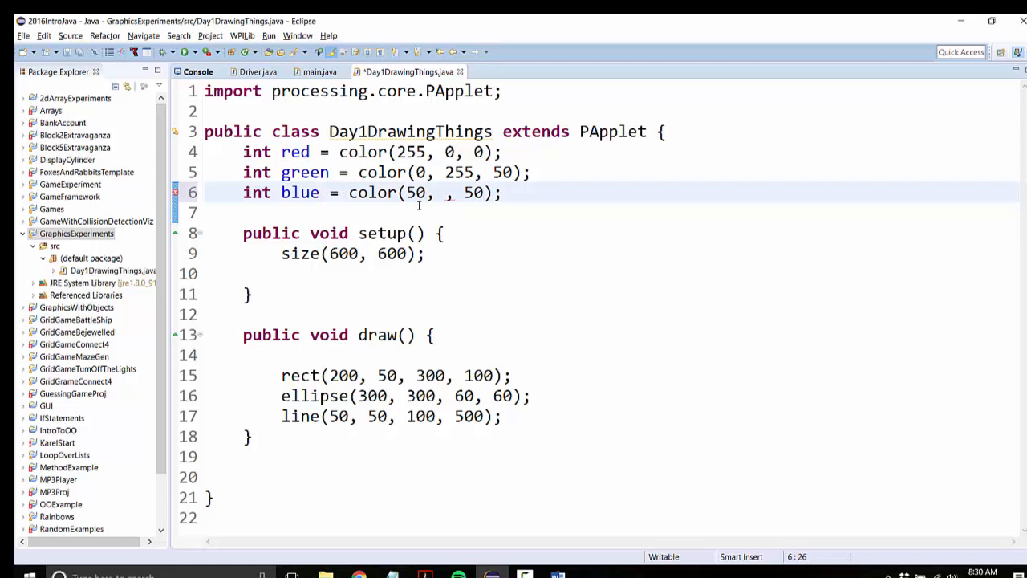
{"action": "type", "text": "80"}
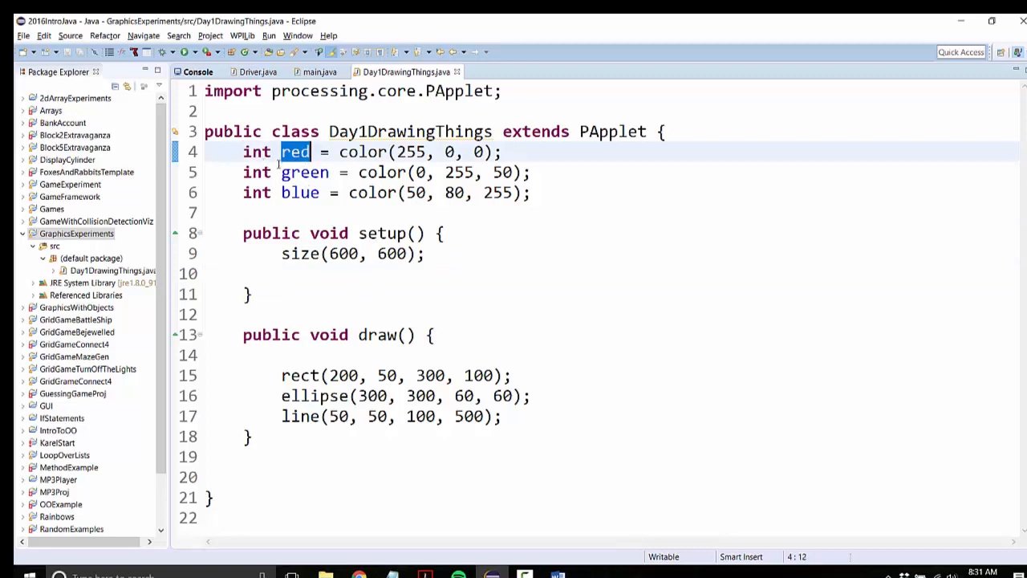
{"action": "mouse_move", "coordinate": [304, 172]}
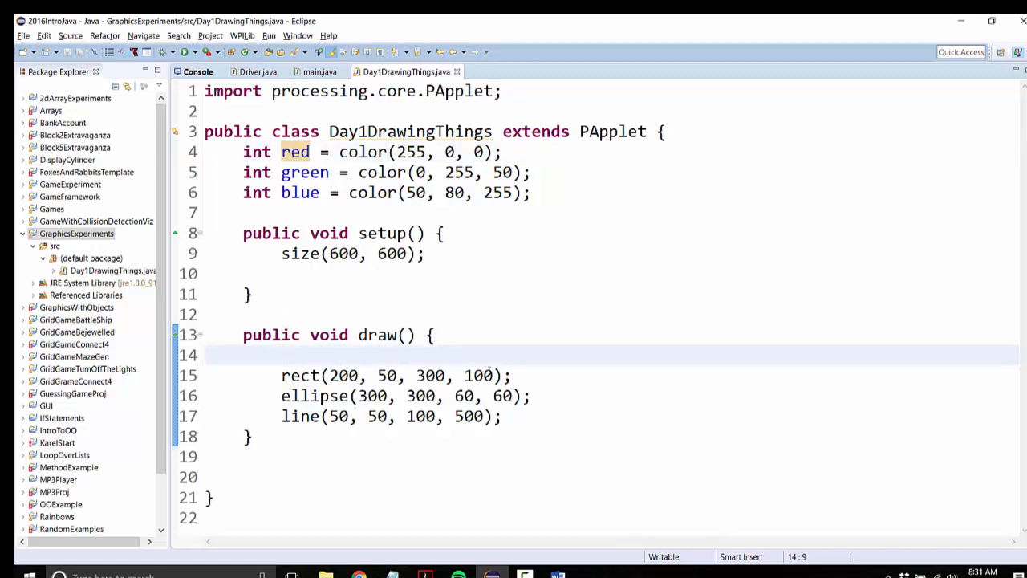
Add fill(red) at the start of draw(), run to see red shapes, and close the viewer.
{"action": "type", "text": "fill(red)"}
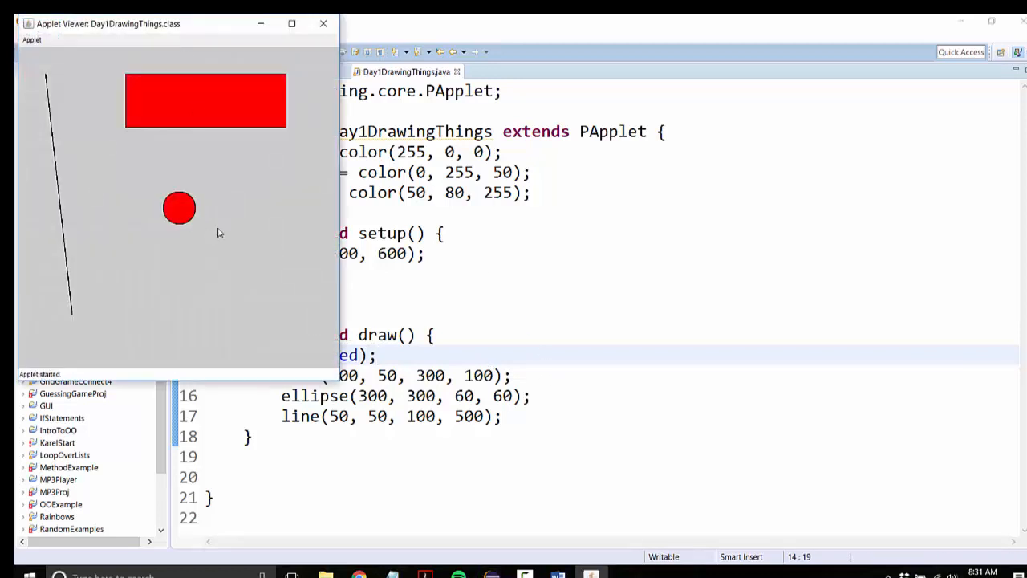
{"action": "left_click", "coordinate": [323, 24]}
{"action": "type", "text": "fill"}
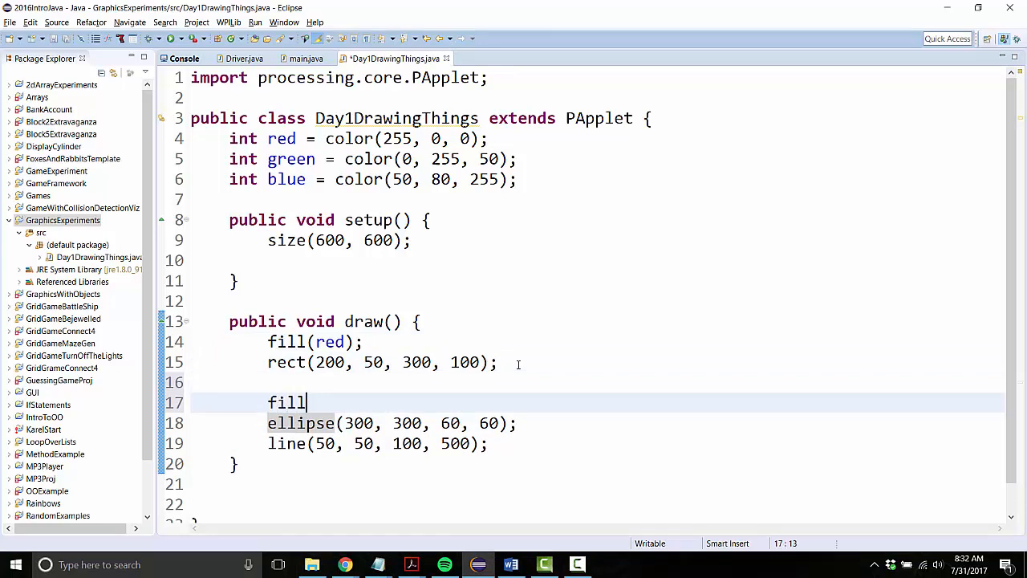
Give the ellipse fill(green) and change the rectangle's fill from red to blue.
{"action": "type", "text": "(green);"}
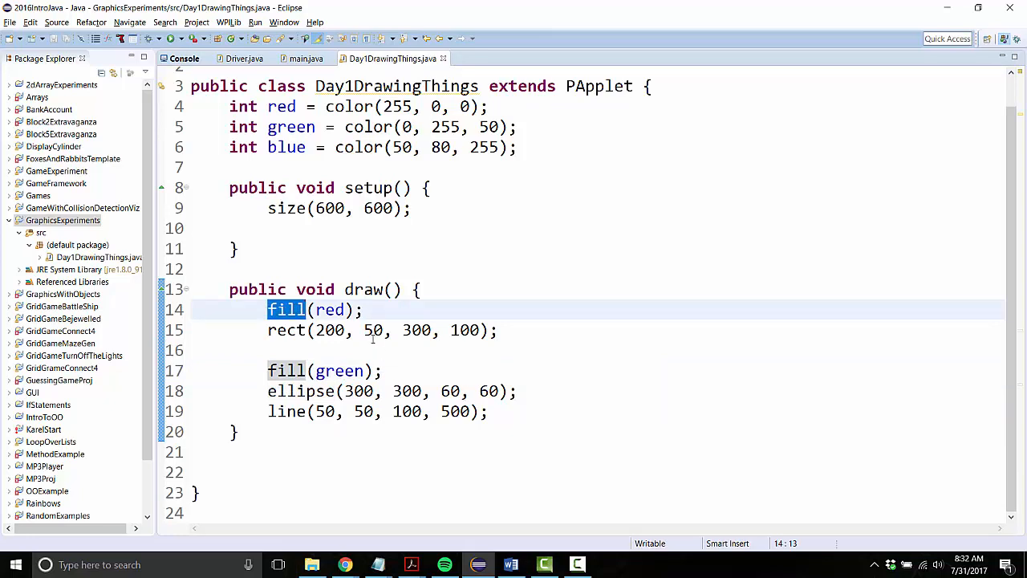
{"action": "left_click", "coordinate": [389, 310]}
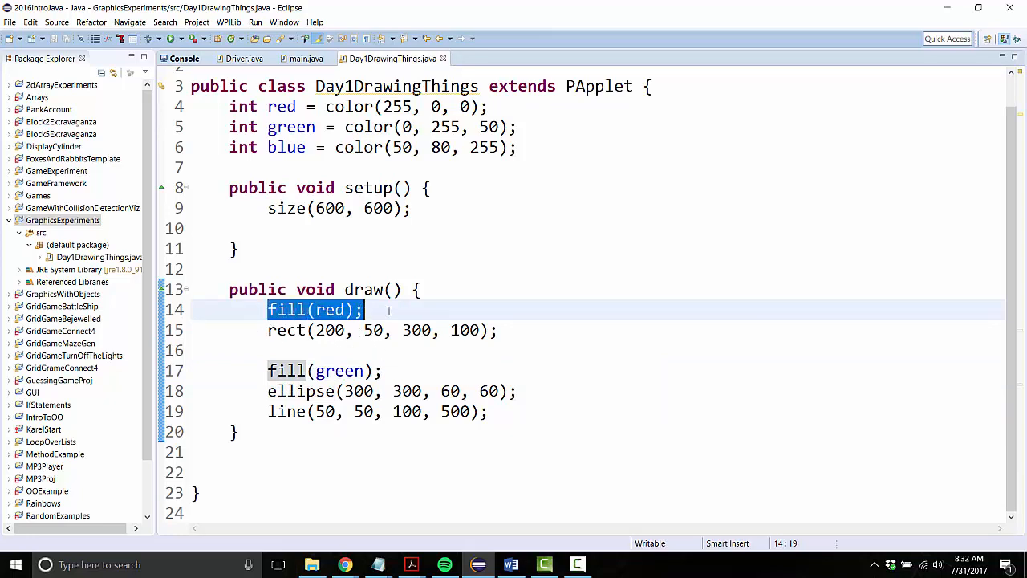
{"action": "left_click", "coordinate": [382, 330]}
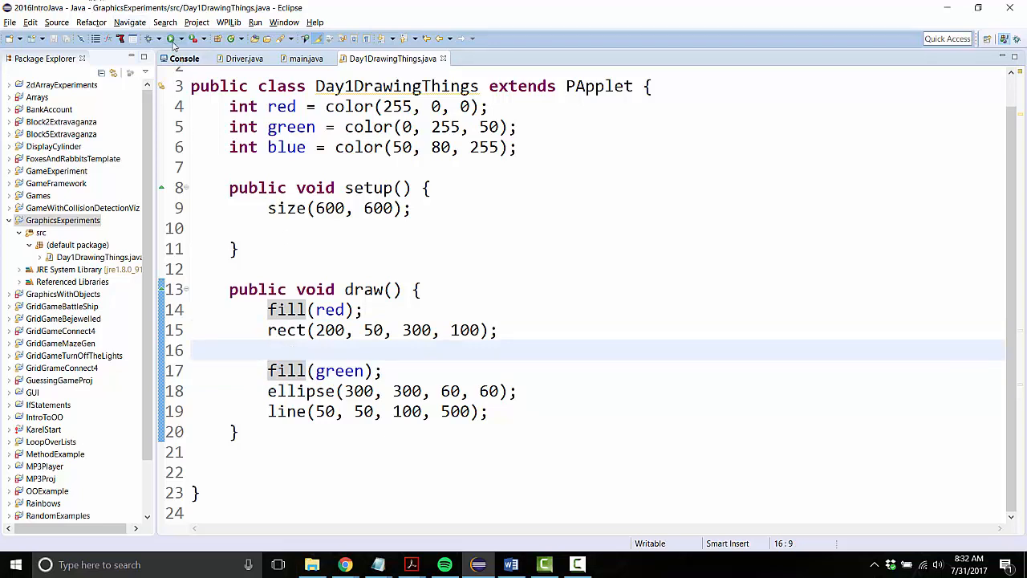
{"action": "left_click", "coordinate": [170, 38]}
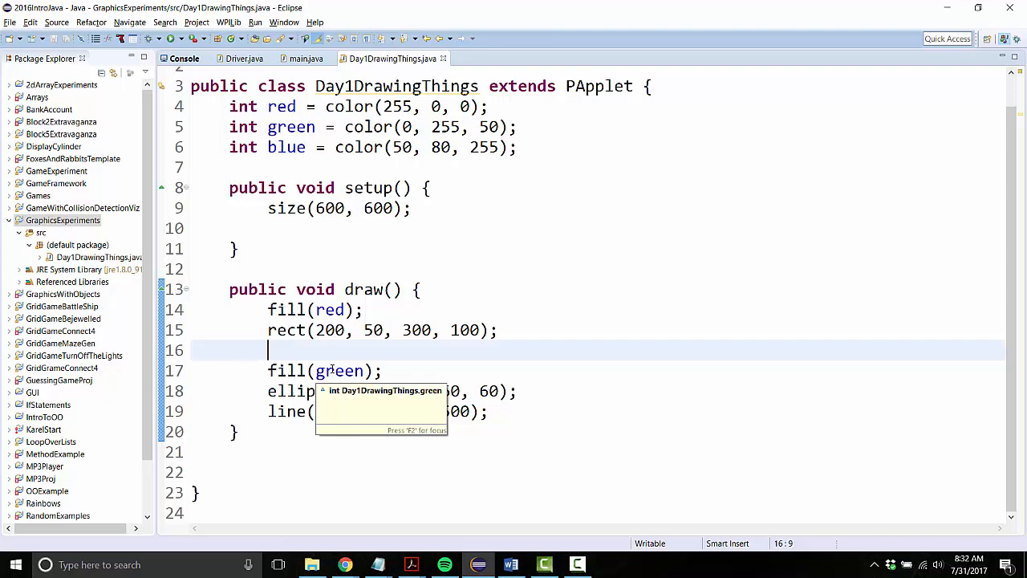
{"action": "type", "text": "blue"}
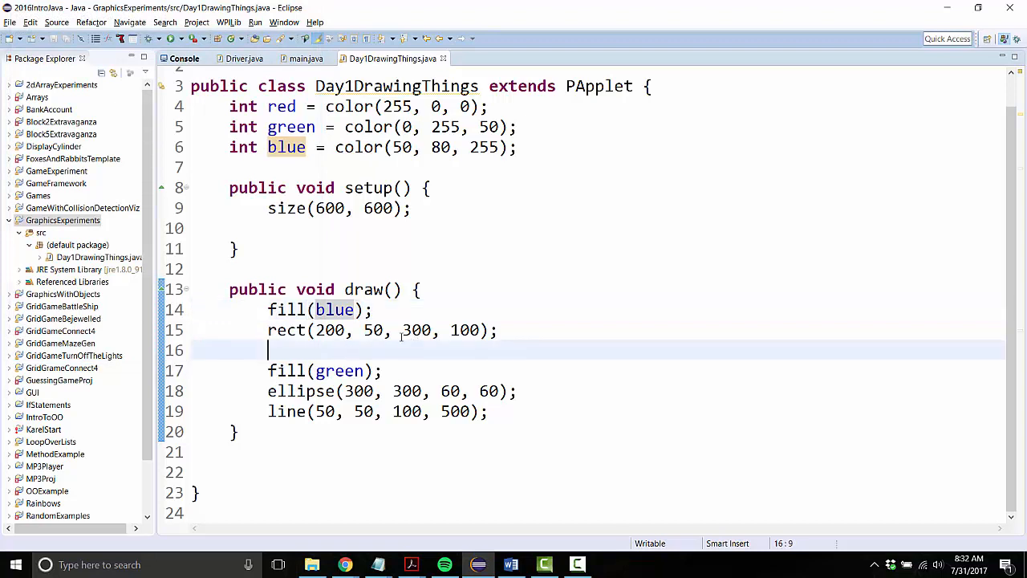
Replace the ellipse's green argument with an inline color(38, 164, 90).
{"action": "double_click", "coordinate": [339, 369]}
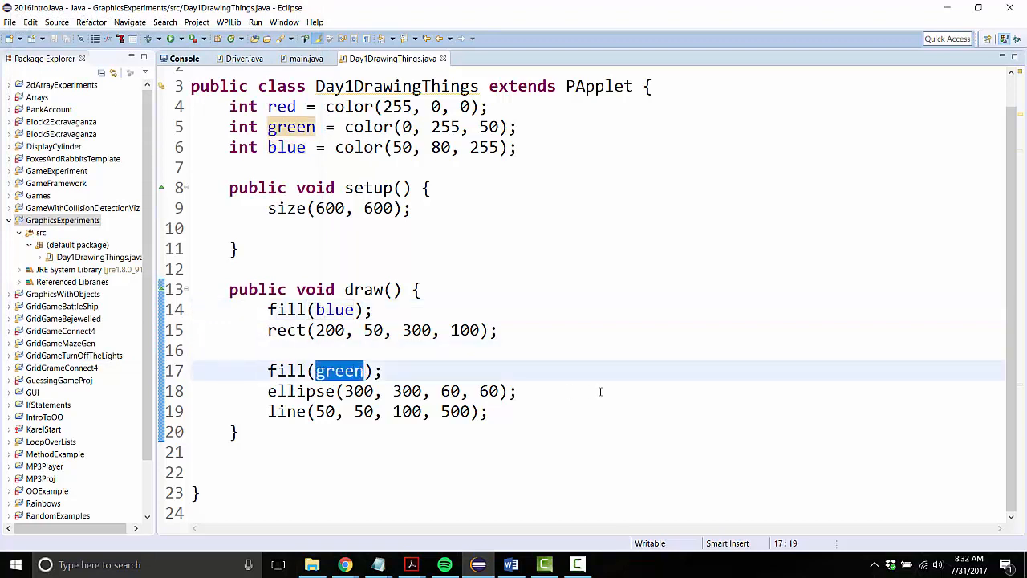
{"action": "key", "text": "Delete"}
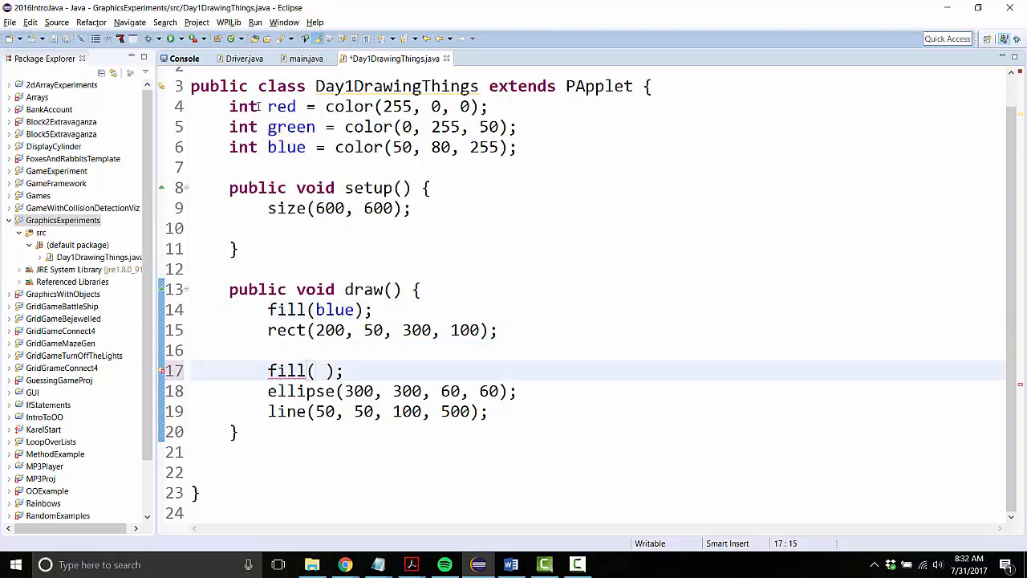
{"action": "type", "text": "color"}
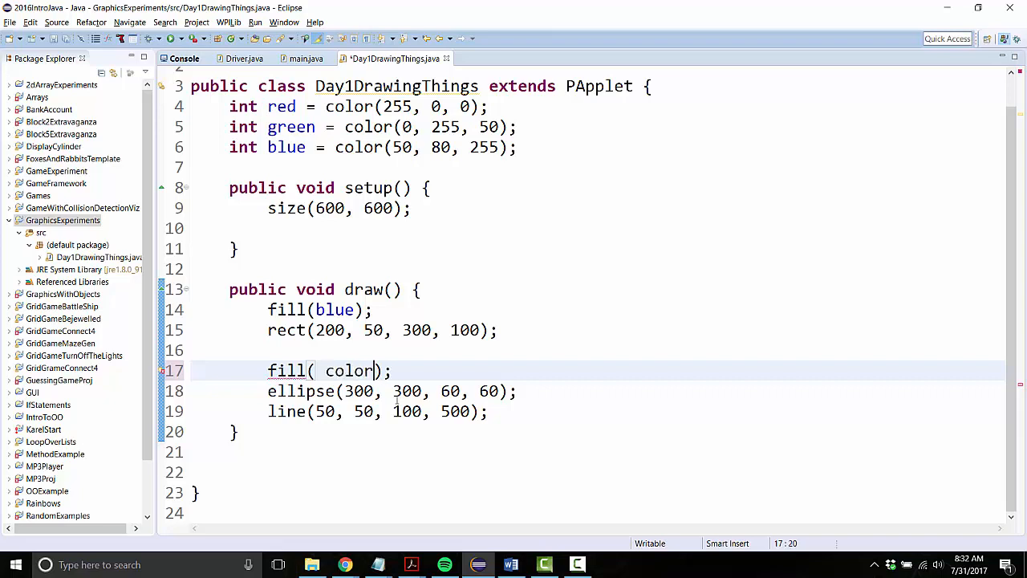
{"action": "type", "text": "()"}
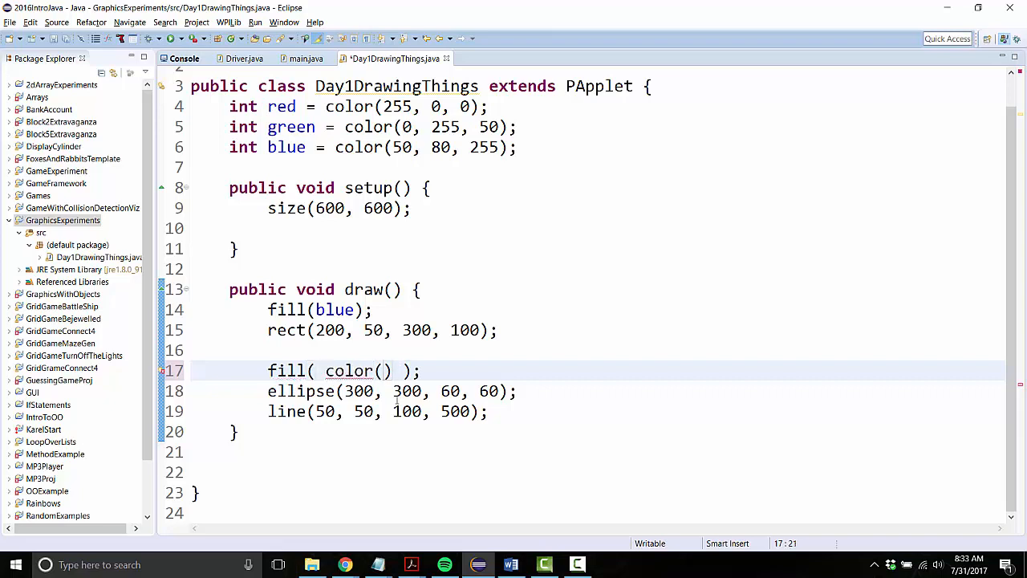
{"action": "type", "text": "38, 52"}
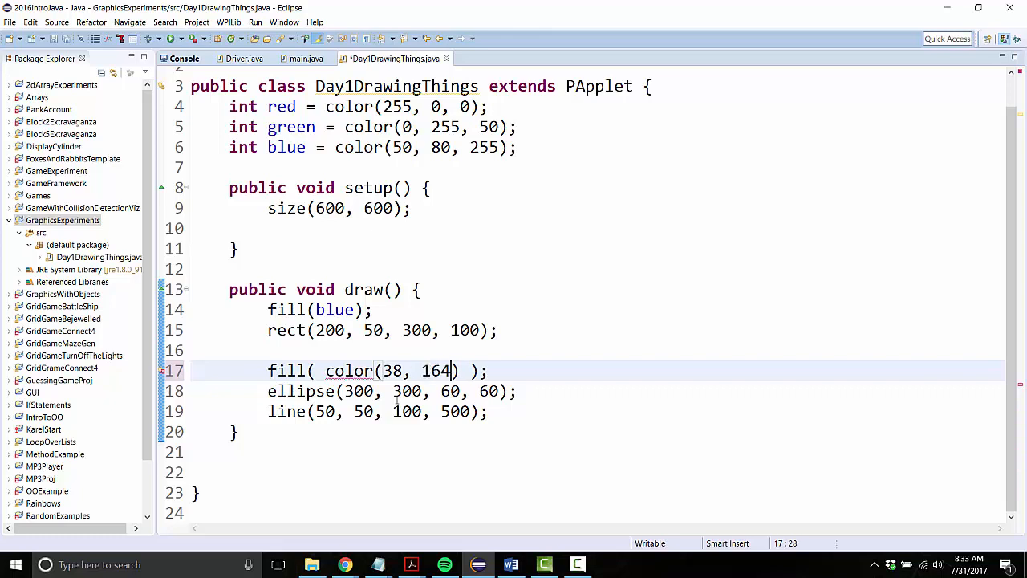
{"action": "type", "text": ", 90"}
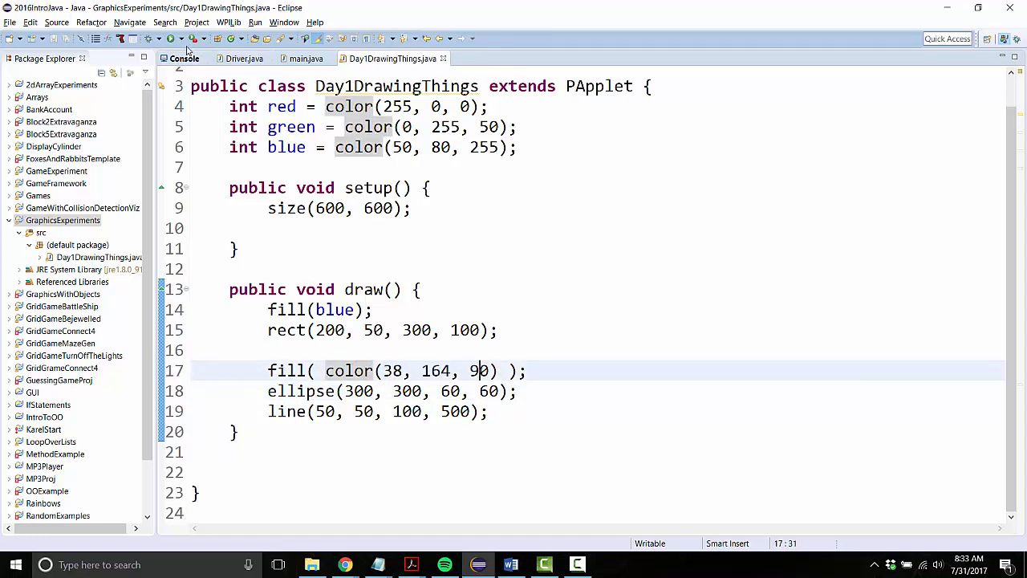
Run the sketch showing a blue rectangle and dark green circle, then close the viewer.
{"action": "left_click", "coordinate": [167, 38]}
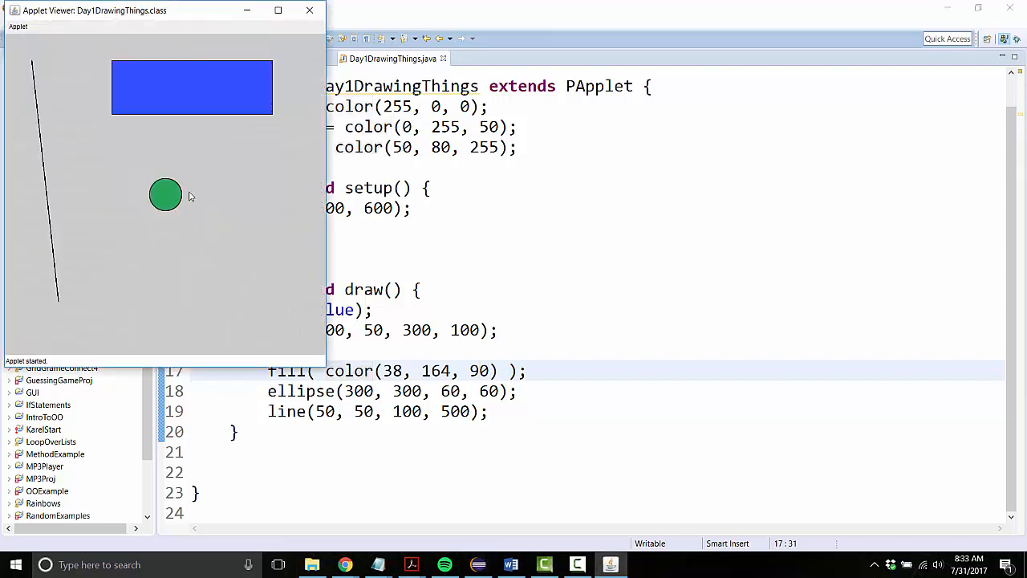
{"action": "mouse_move", "coordinate": [313, 29]}
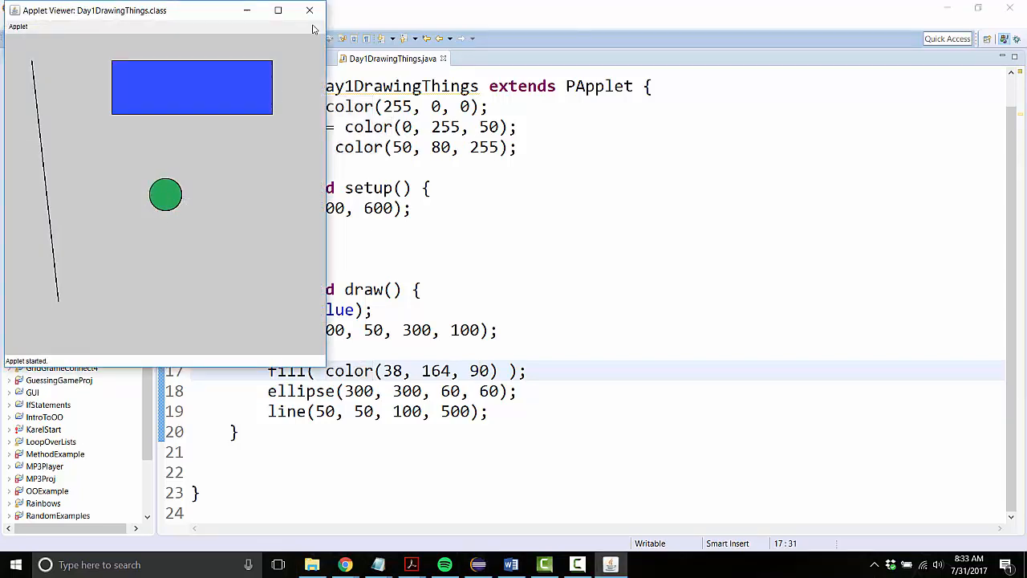
{"action": "left_click", "coordinate": [308, 10]}
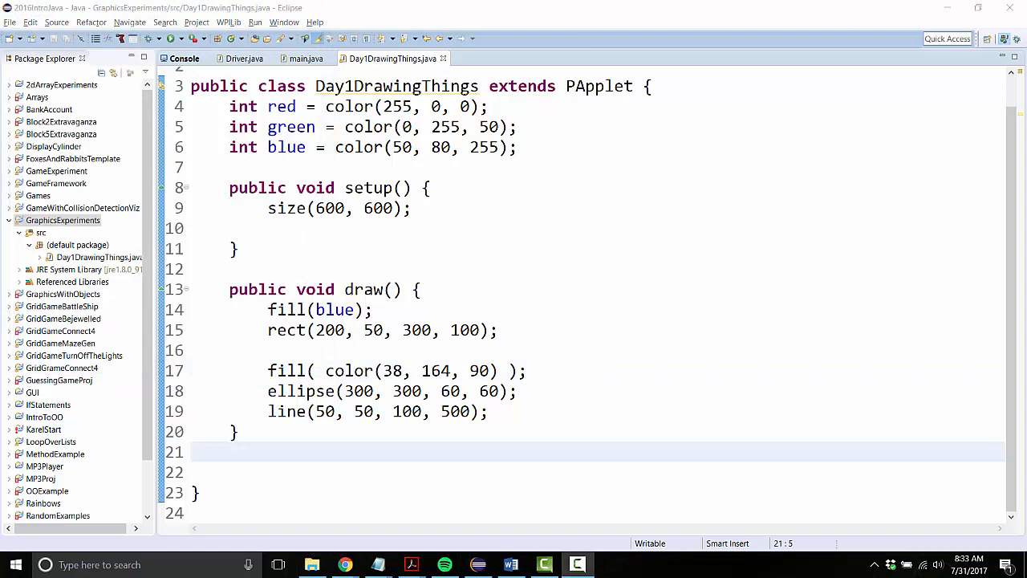